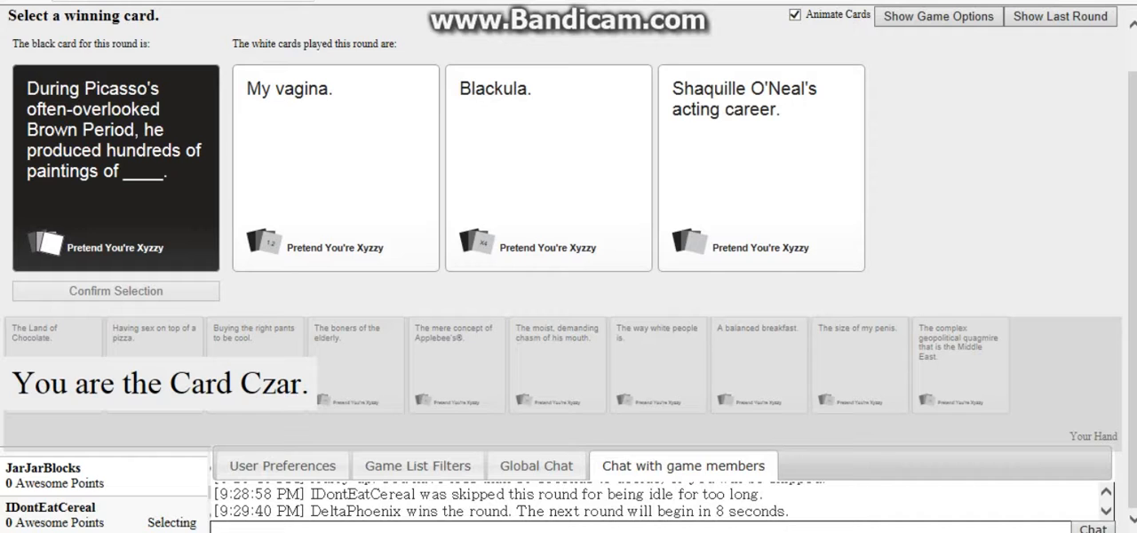
As Card Czar, choose 'My vagina.' as the winning card for the Picasso prompt.
left_click(334, 167)
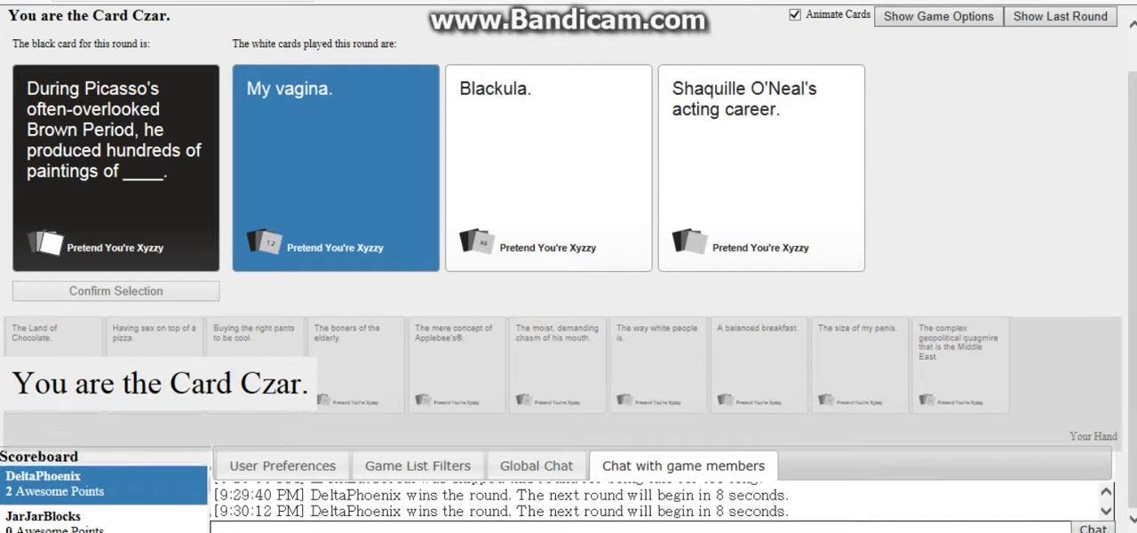
scroll("down", 3)
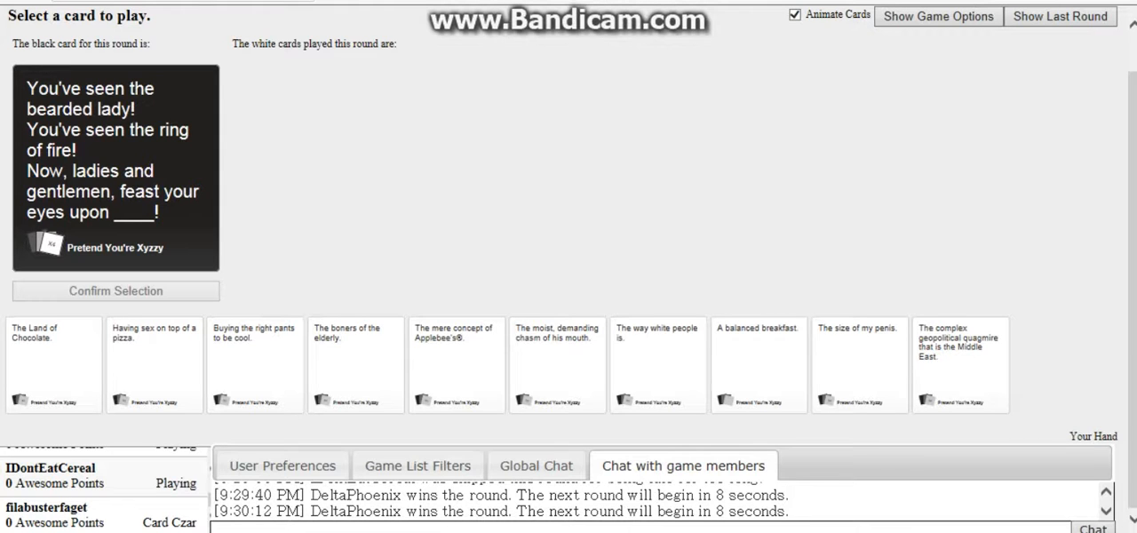
Play 'The size of my penis.' on the feast-your-eyes prompt and confirm the selection.
left_click(356, 364)
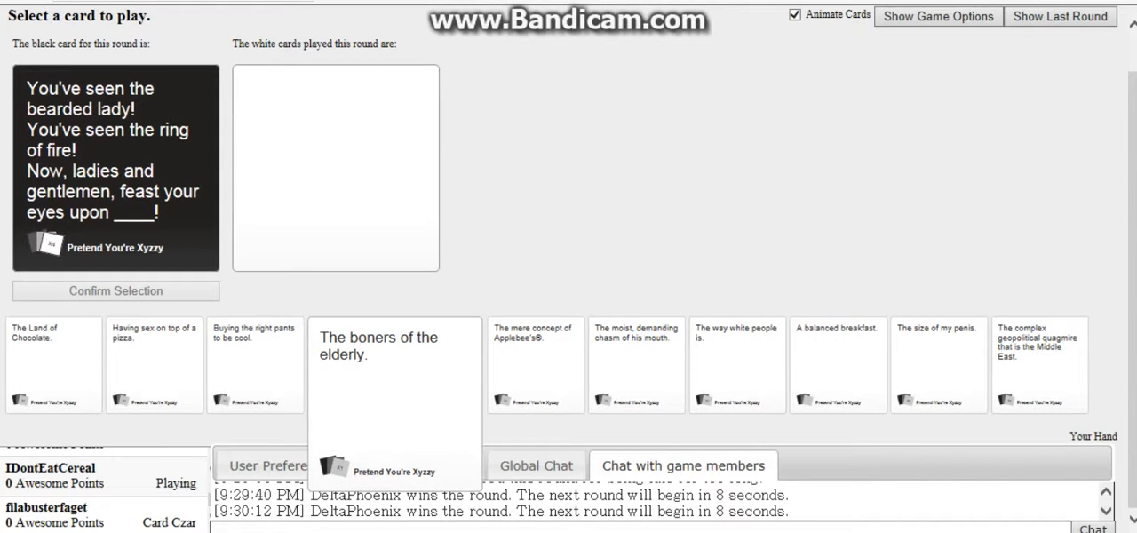
left_click(938, 364)
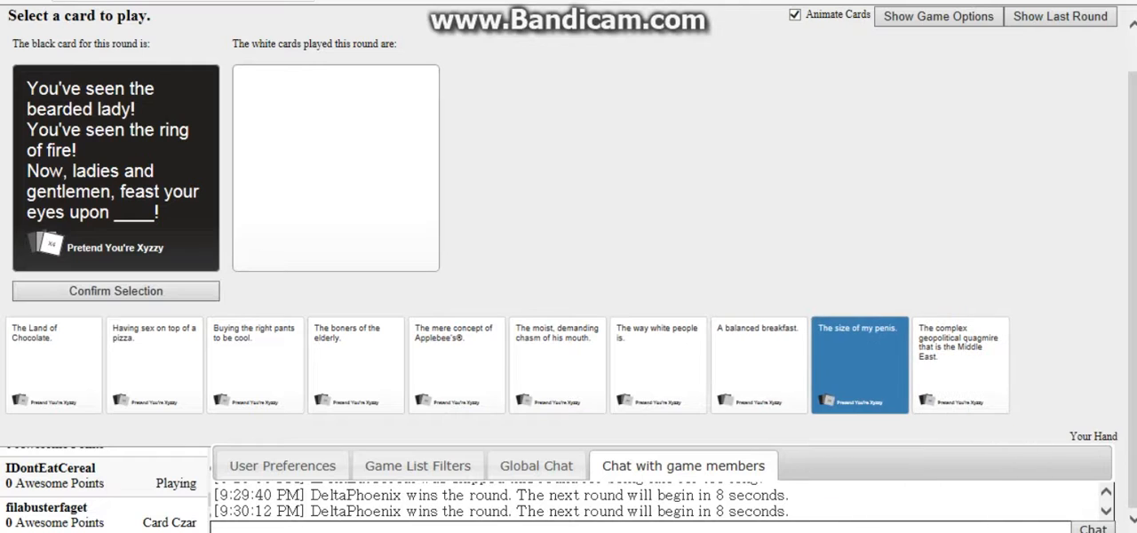
left_click(115, 292)
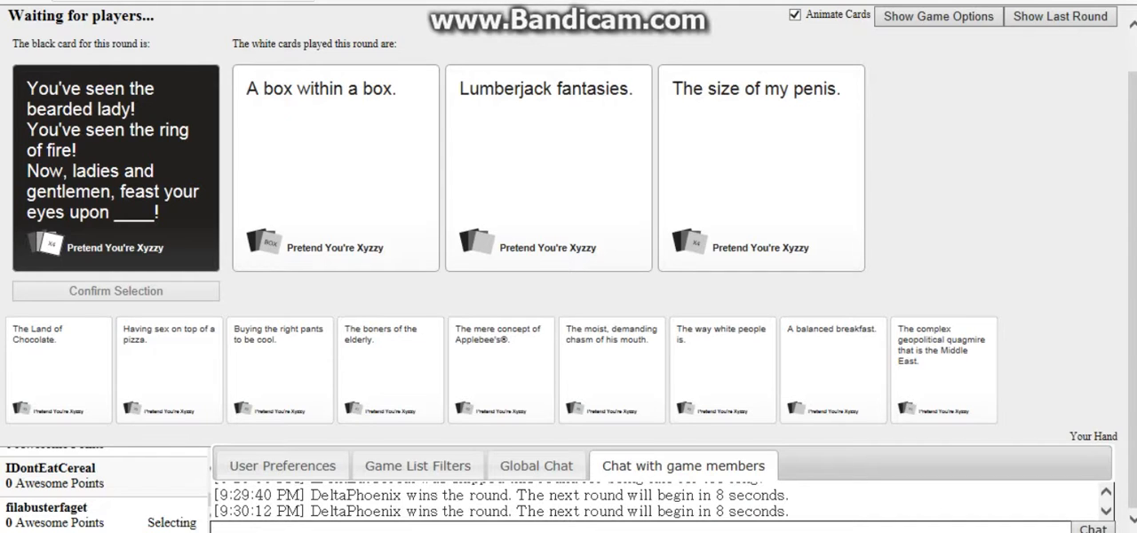
left_click(760, 169)
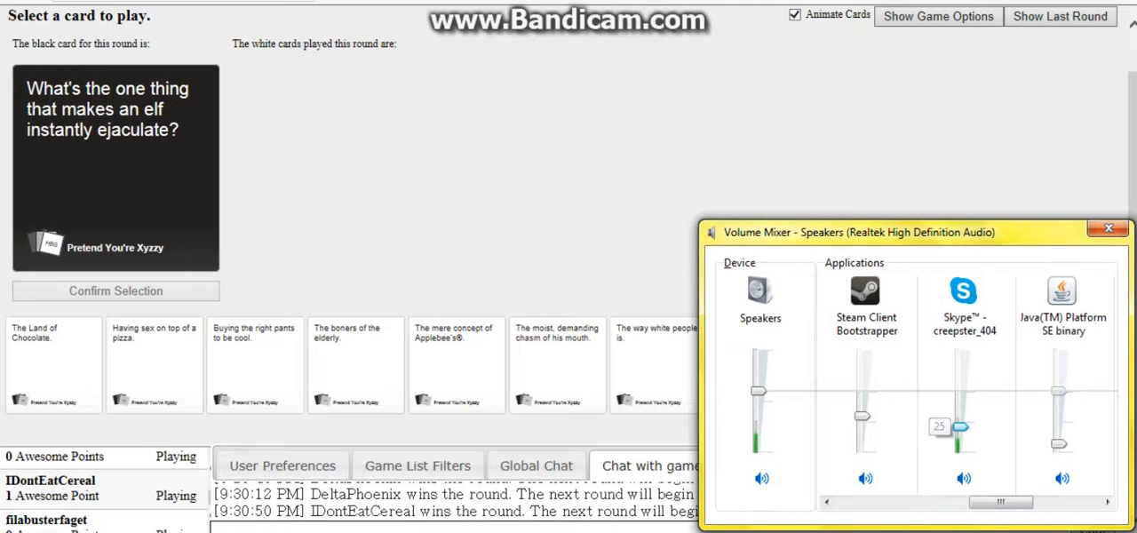
Play 'The boners of the elderly.' on the elf prompt while lowering the speaker volume in the mixer.
left_click(1109, 227)
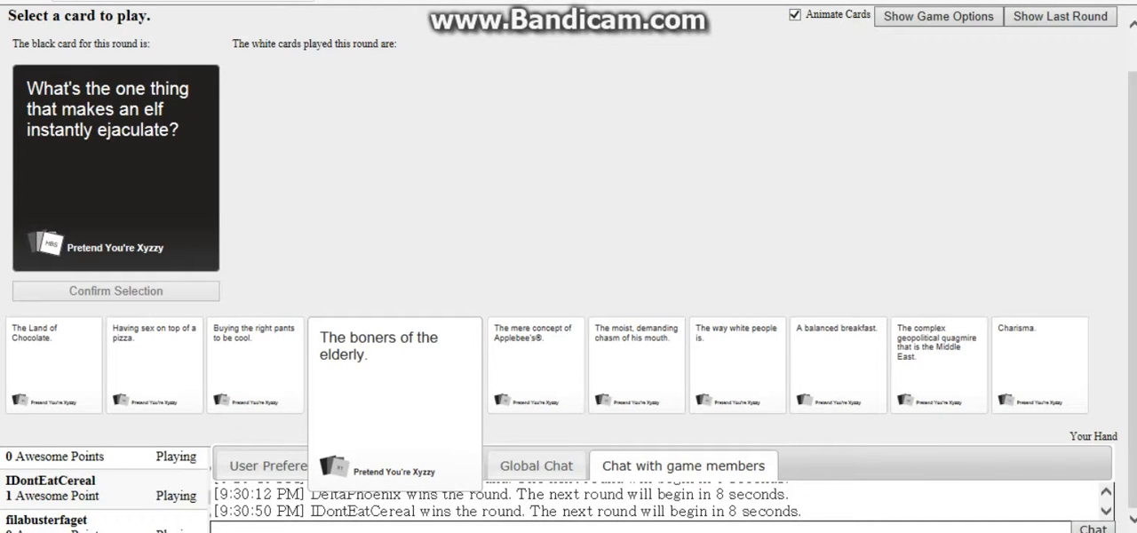
left_click(116, 292)
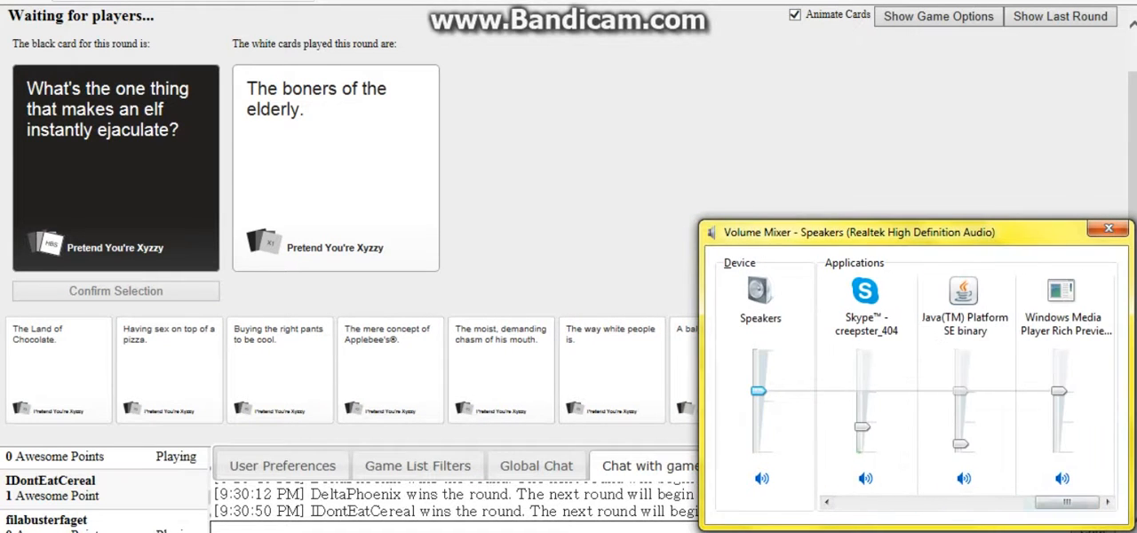
left_click_drag(860, 424, 860, 434)
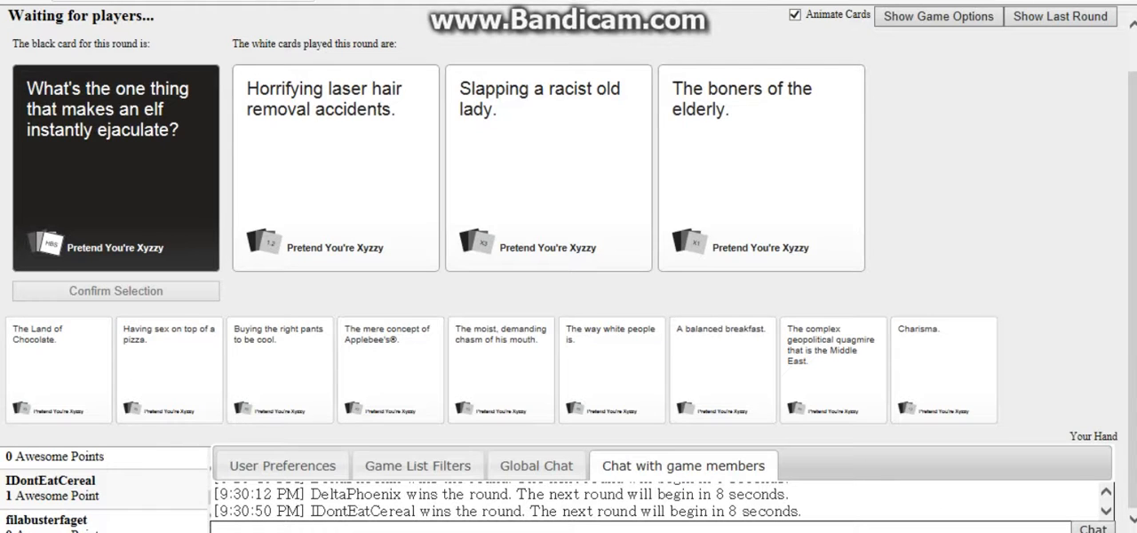
left_click(761, 168)
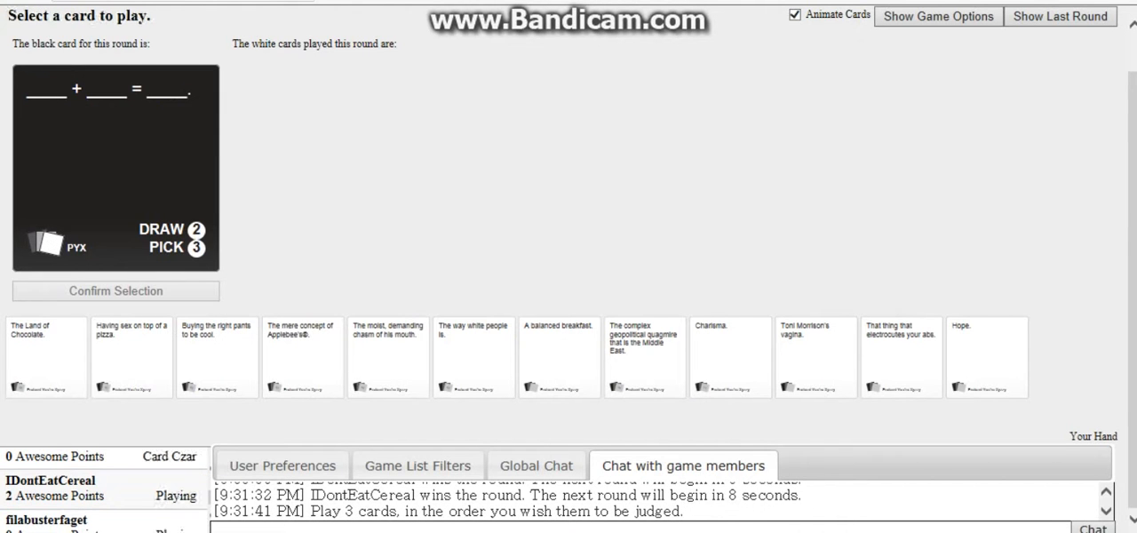
Commit 'The mere concept of Applebee's®' as first answer, then choose 'Having sex on top of a pizza' next.
left_click(44, 356)
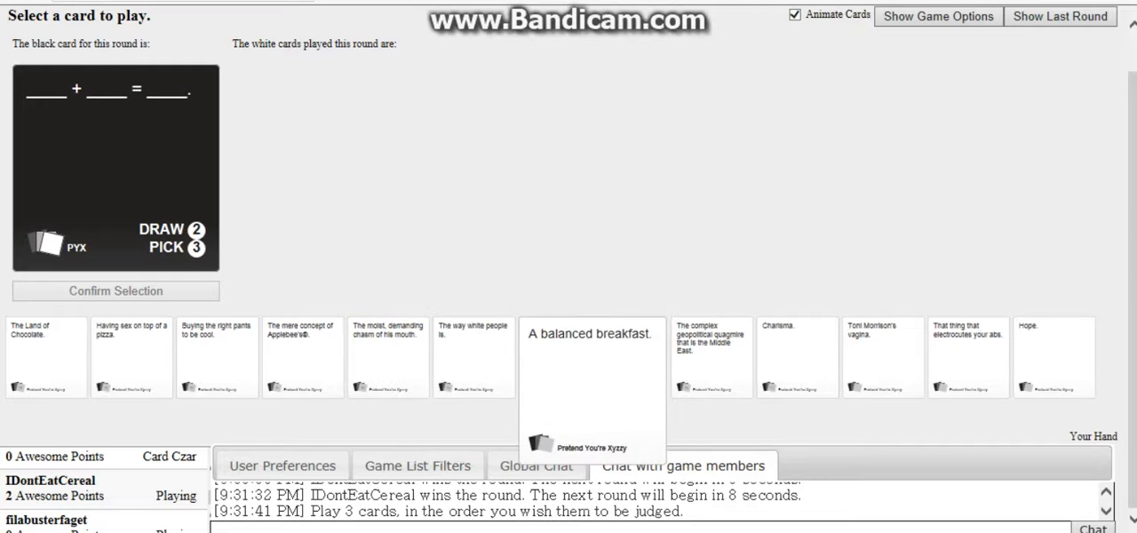
left_click(302, 357)
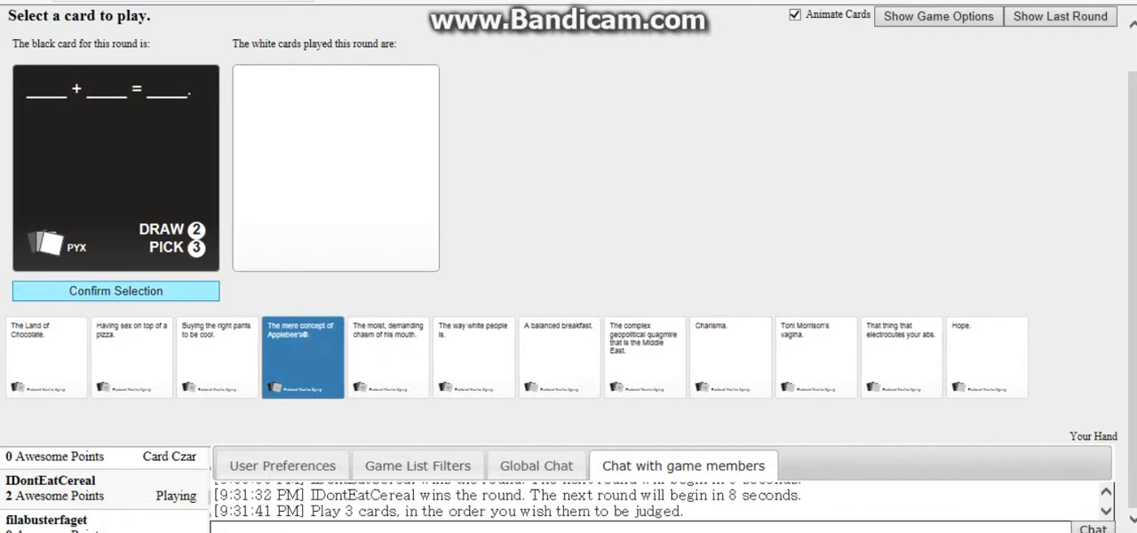
left_click(302, 355)
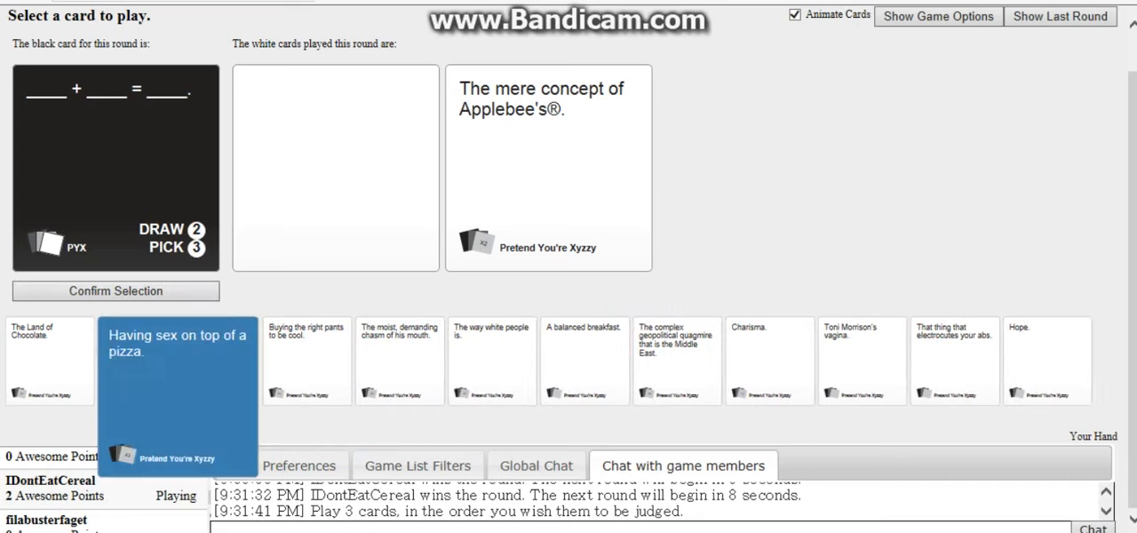
left_click(178, 359)
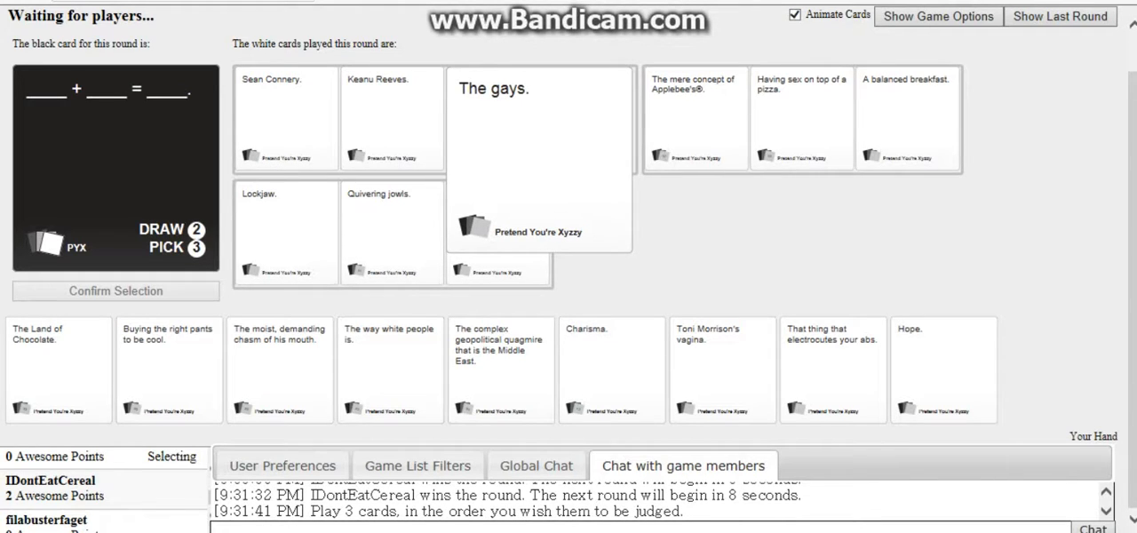
left_click(696, 118)
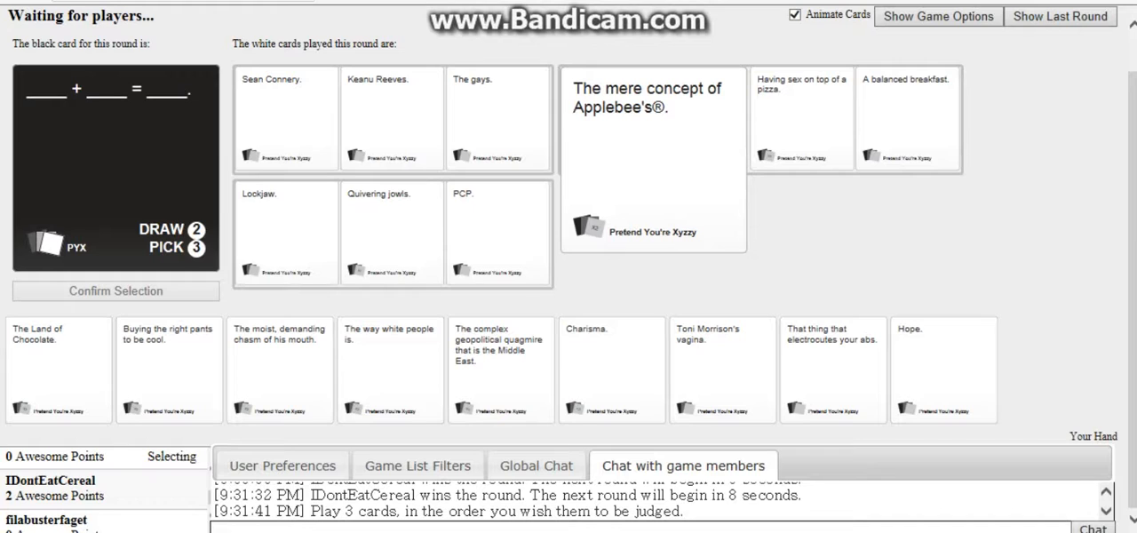
left_click(285, 231)
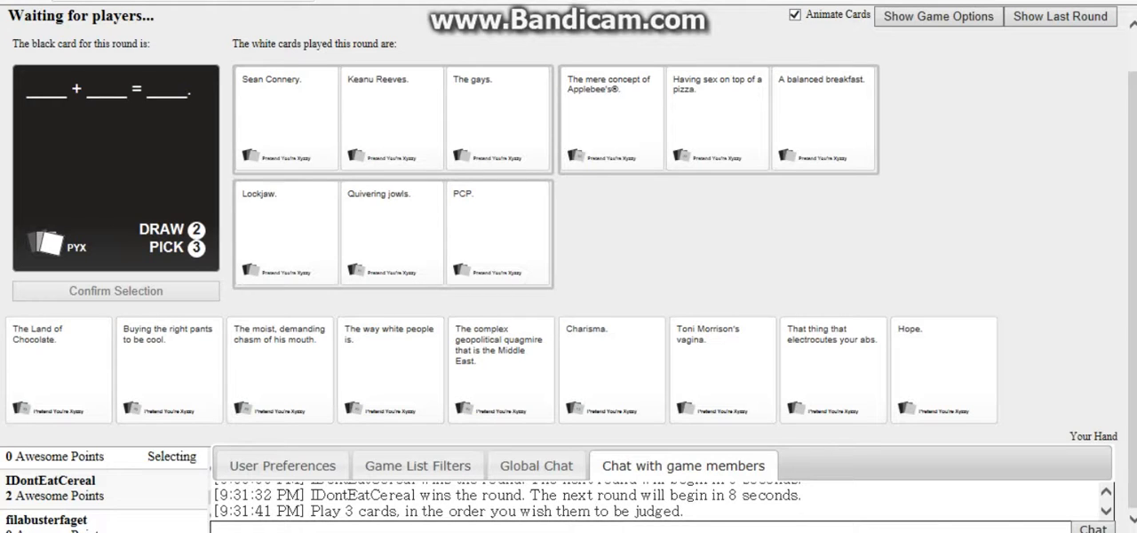
left_click(820, 117)
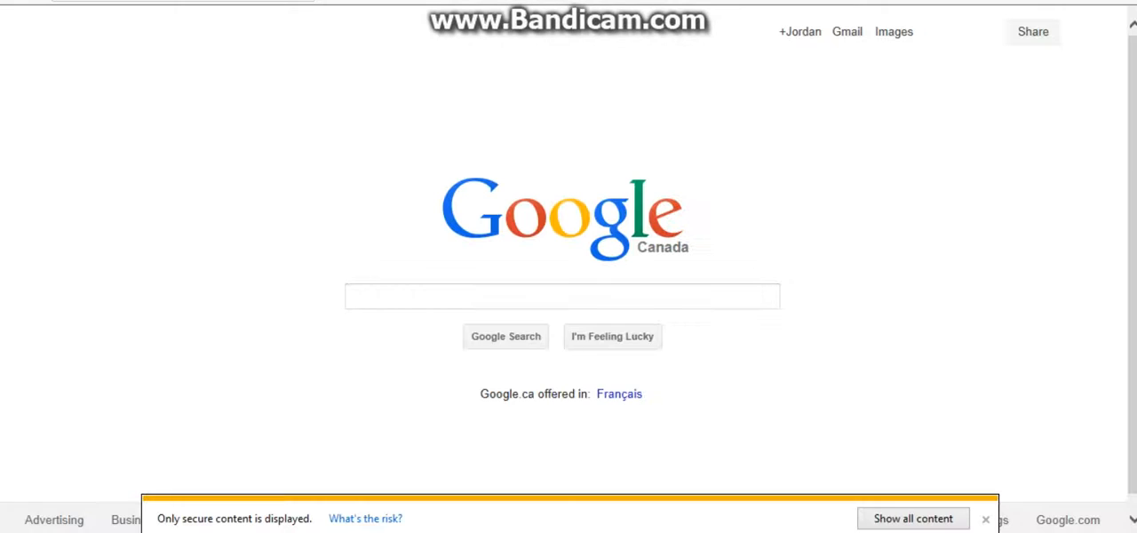
Search Google for 'images', then run a new search for 'dick chene' from the suggestions.
type("images")
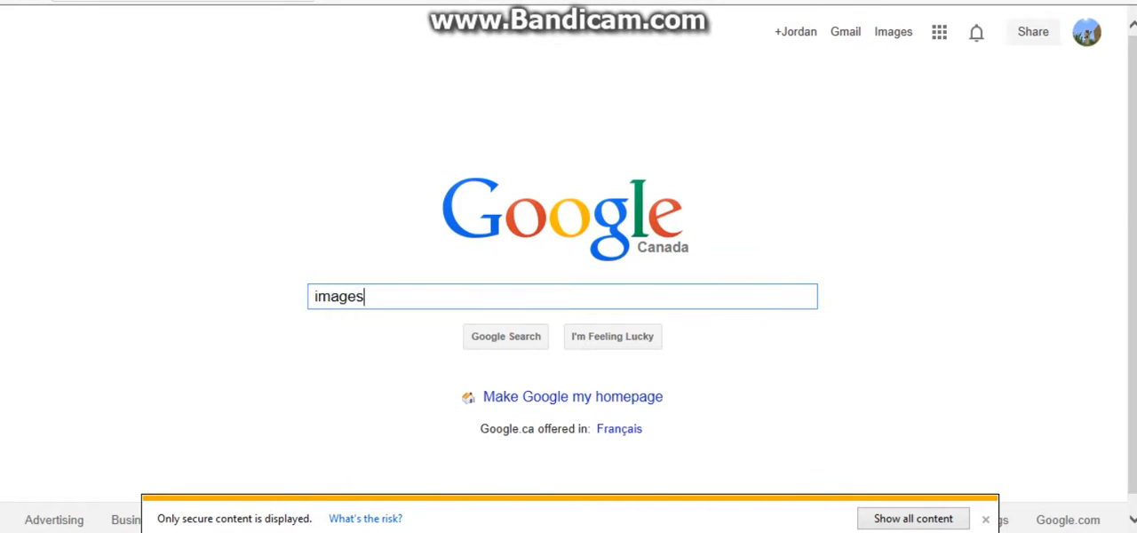
left_click(505, 336)
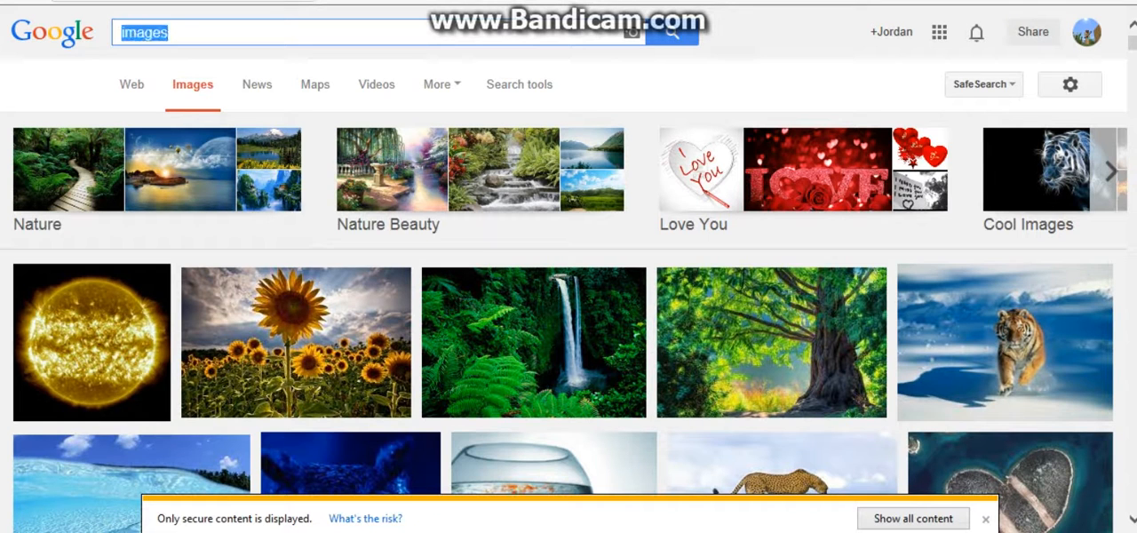
type("dick chene")
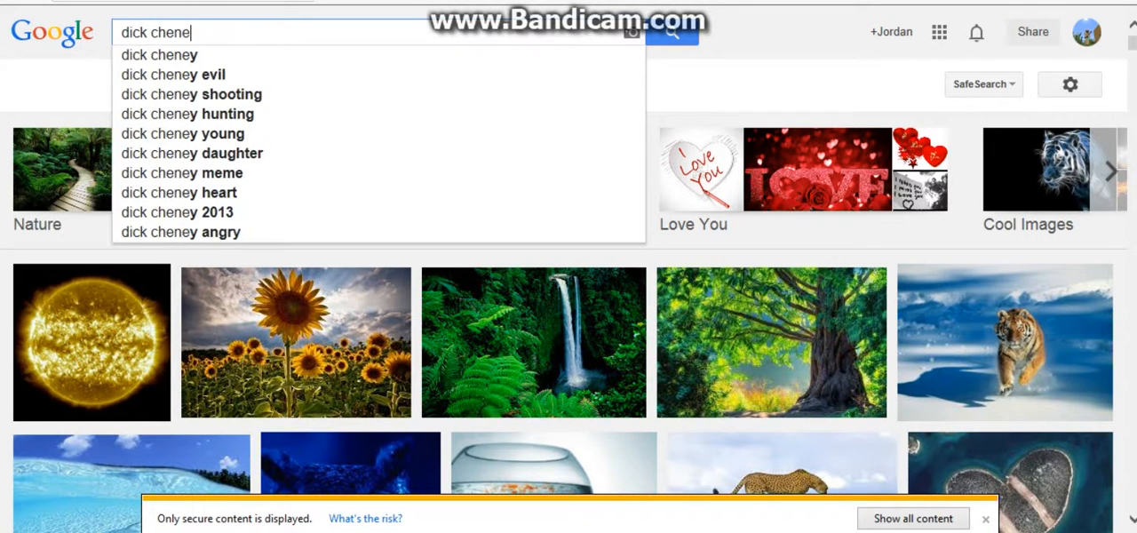
left_click(671, 32)
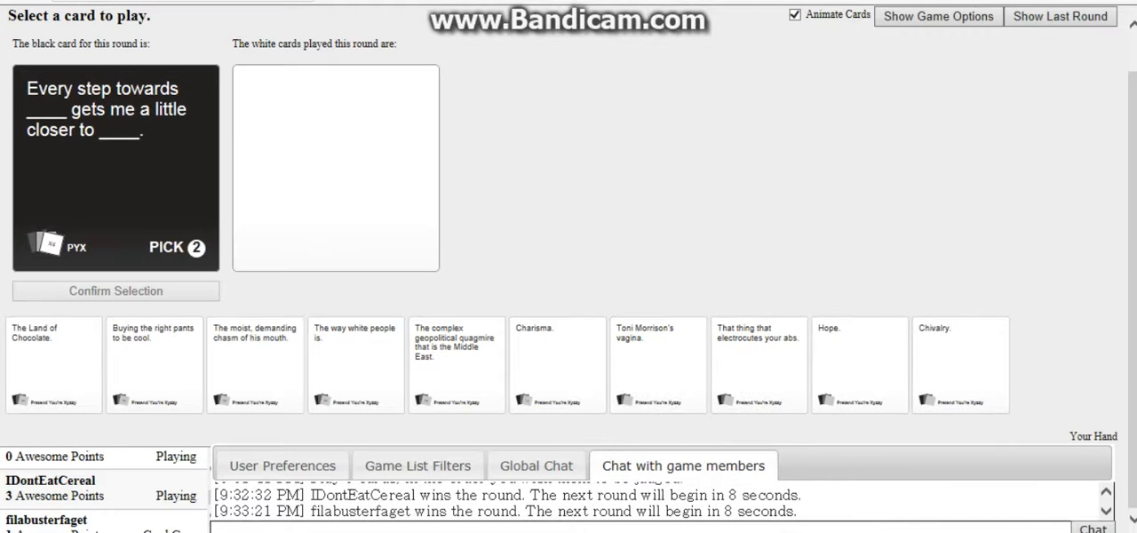
Play 'The Land of Chocolate.' and 'Toni Morrison's vagina.' on the Every step towards prompt.
left_click(53, 364)
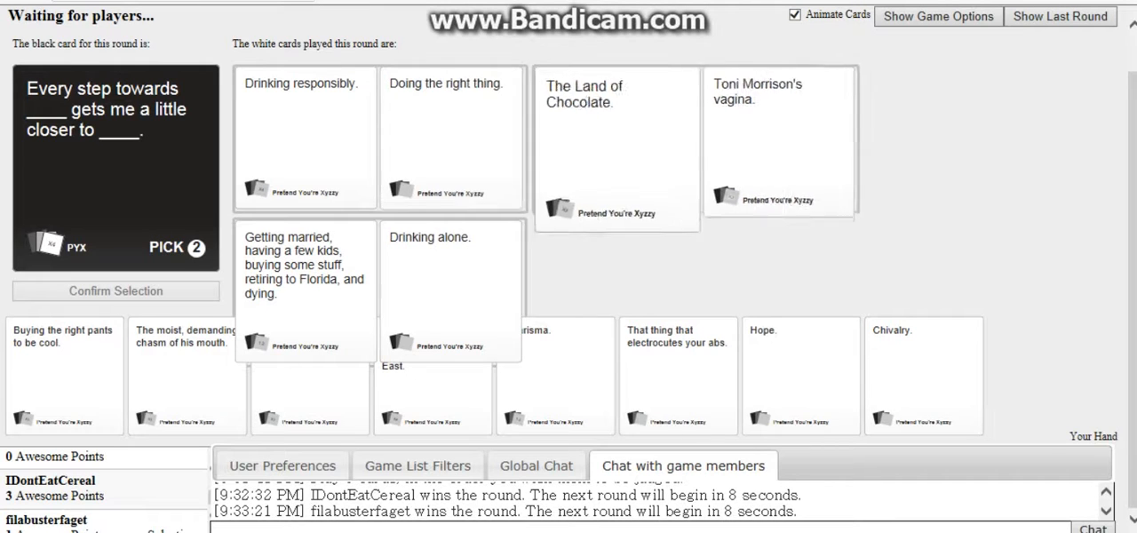
left_click(444, 133)
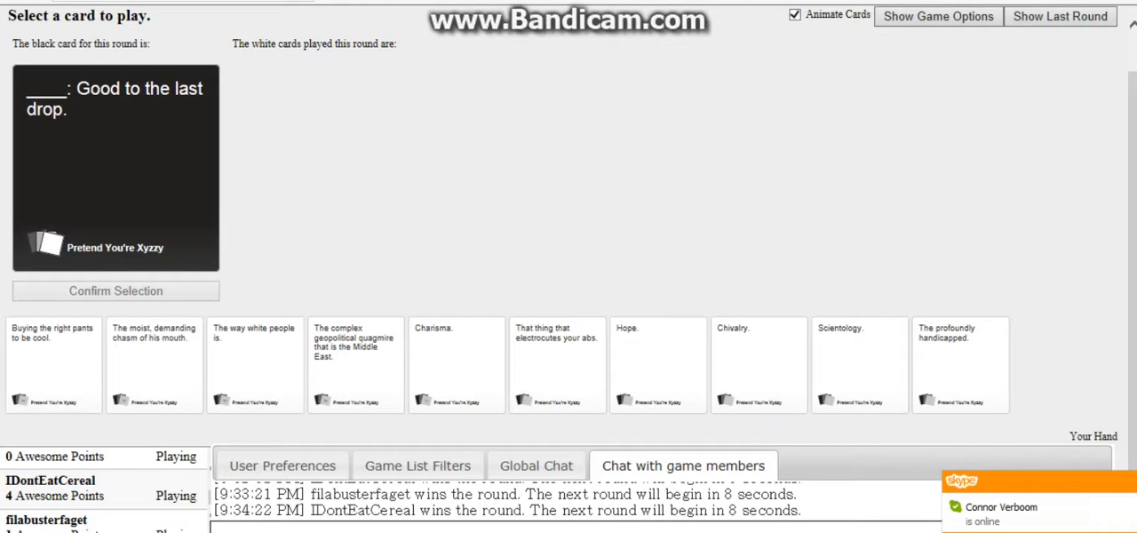
Play 'Hope.' on the Good to the last drop prompt and confirm; 'Teenage pregnancy.' wins the round.
left_click(860, 364)
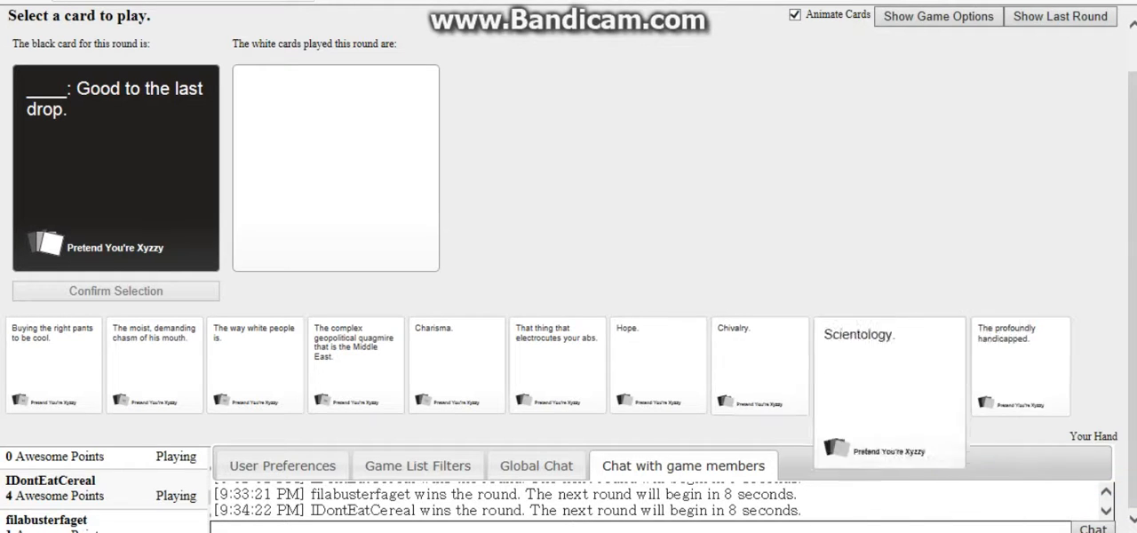
left_click(657, 364)
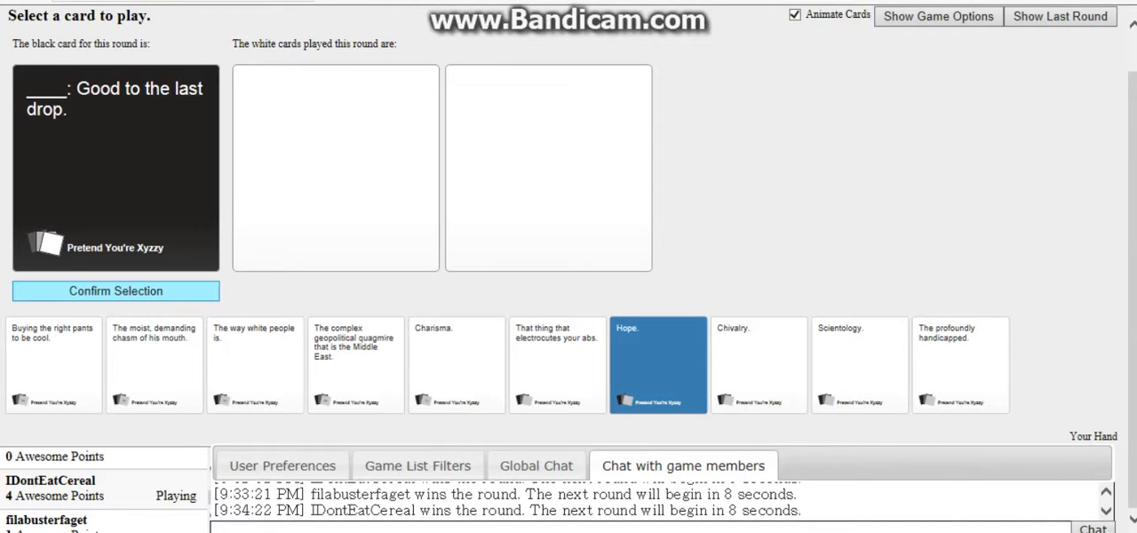
left_click(115, 291)
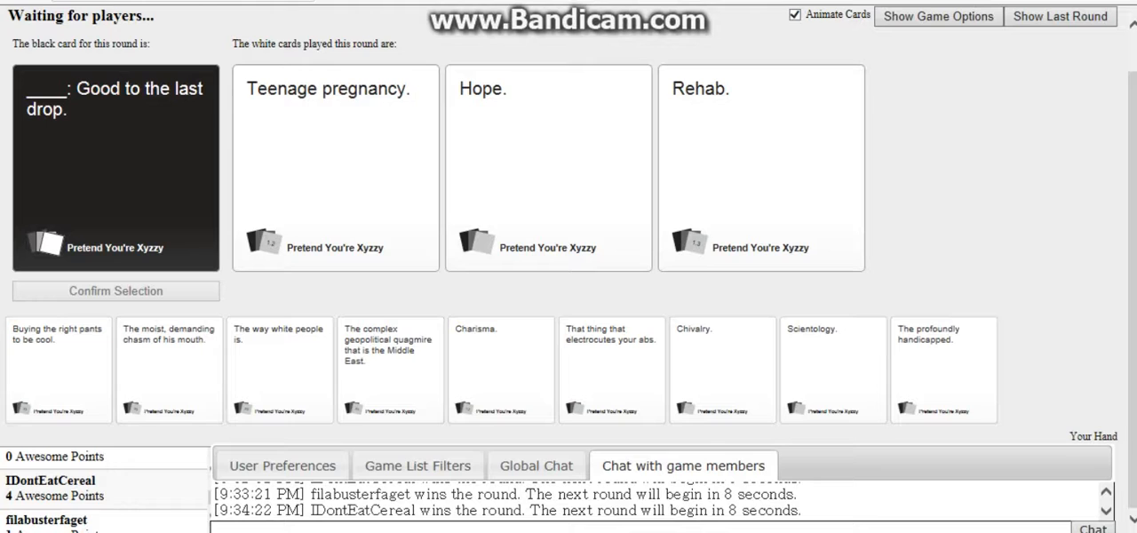
left_click(334, 167)
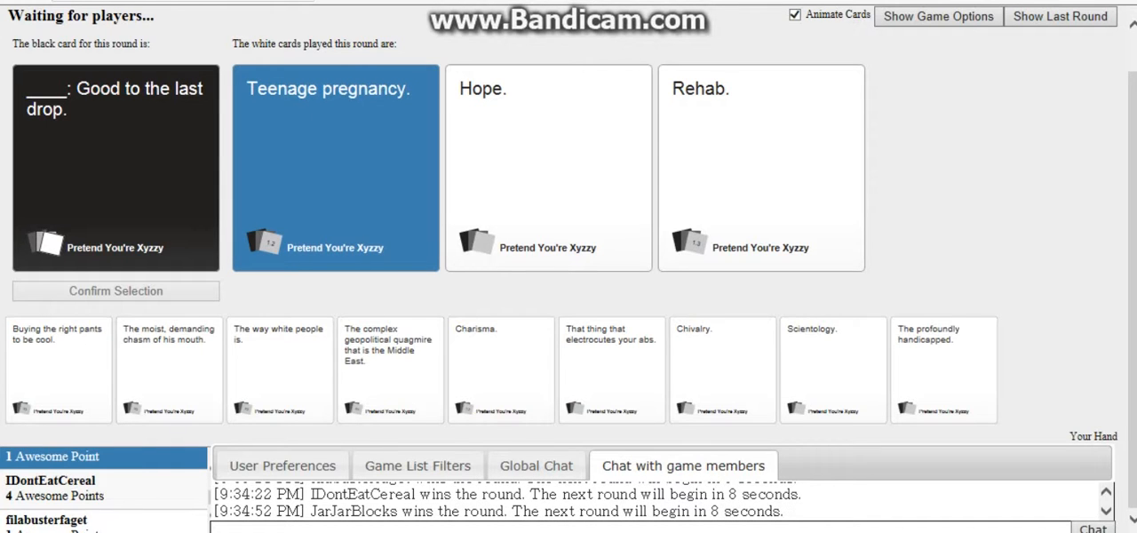